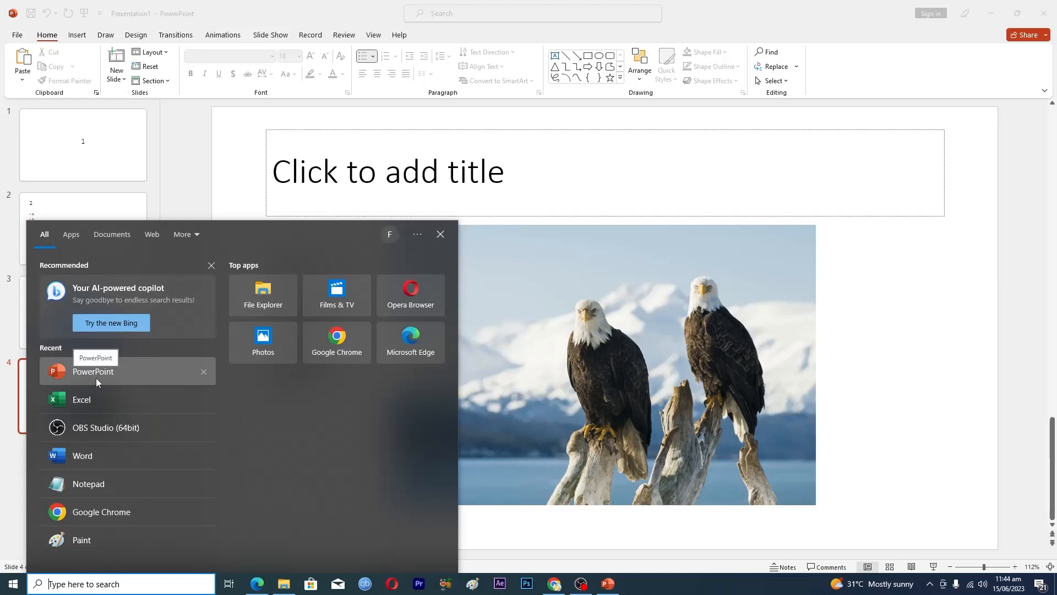
Step: Search 'power' in the Start menu so PowerPoint appears as the best match
type("p")
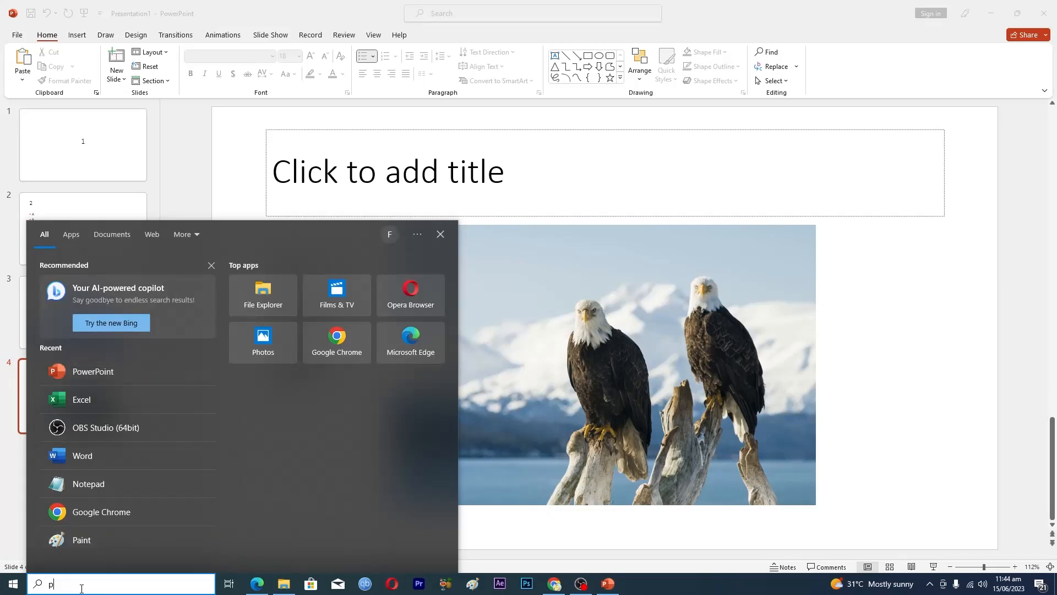
type("ower")
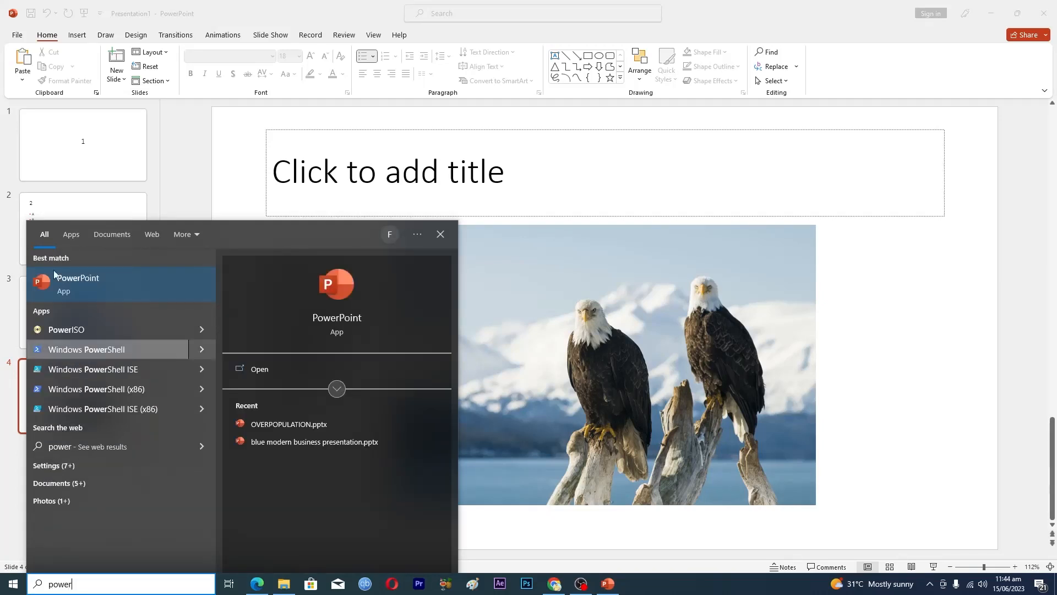
mouse_move(191, 188)
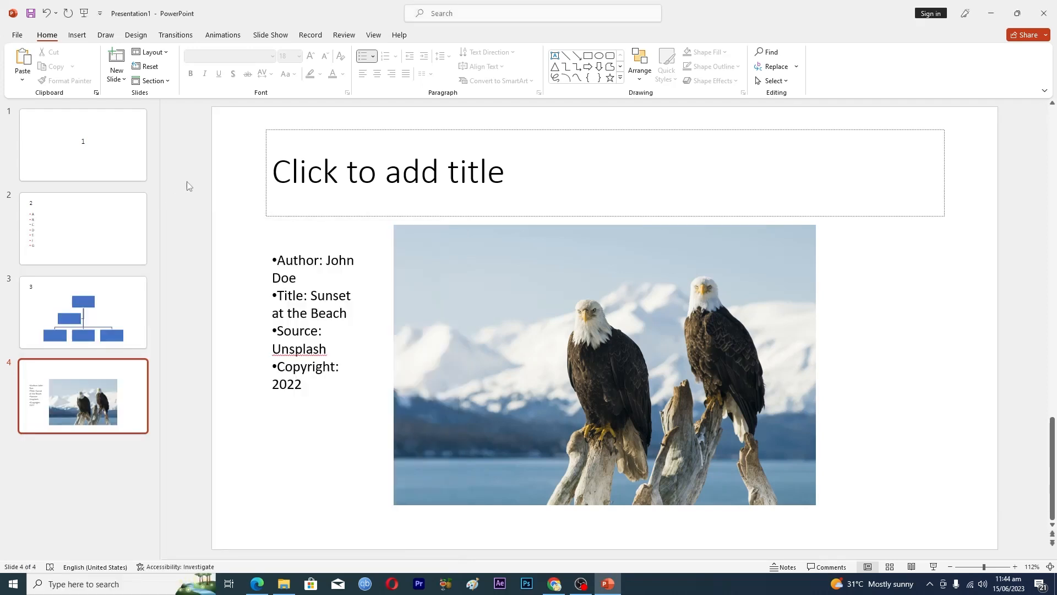
mouse_move(491, 314)
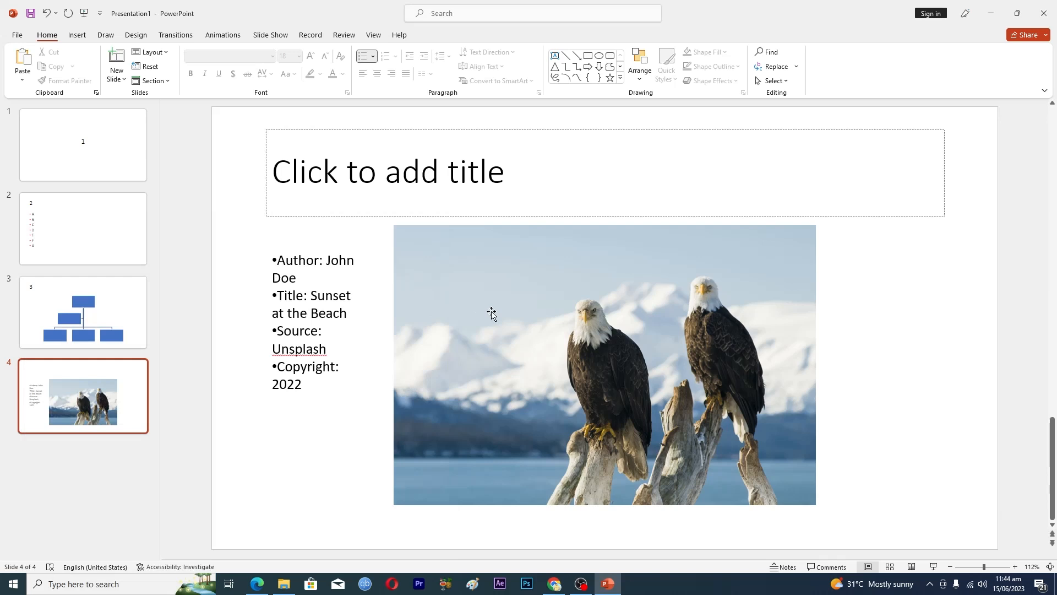
mouse_move(493, 297)
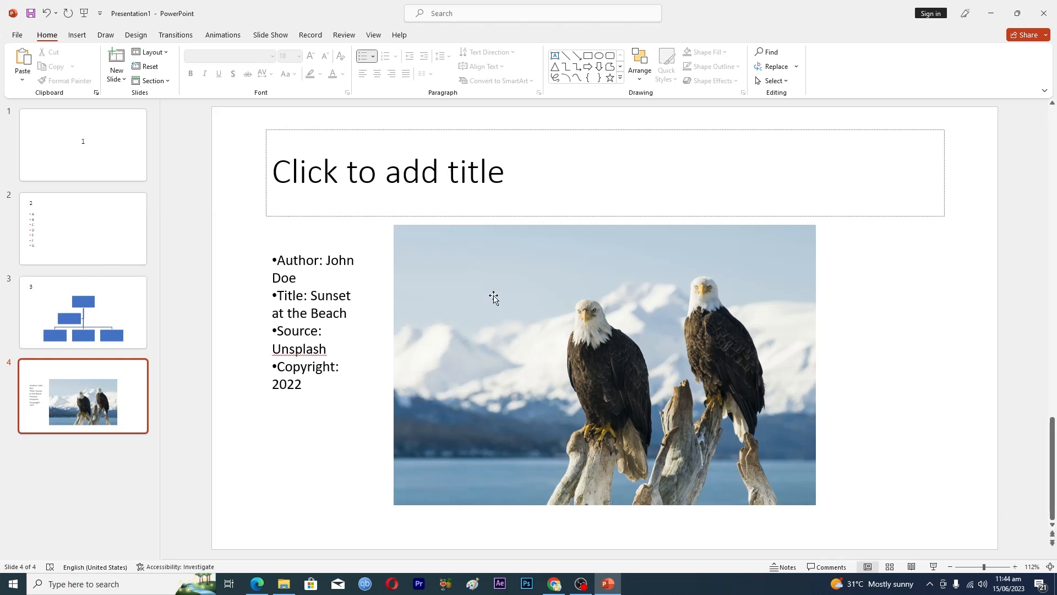
Step: Select the eagle photo on slide 4 and bring up its Compress Pictures dialog
left_click(604, 365)
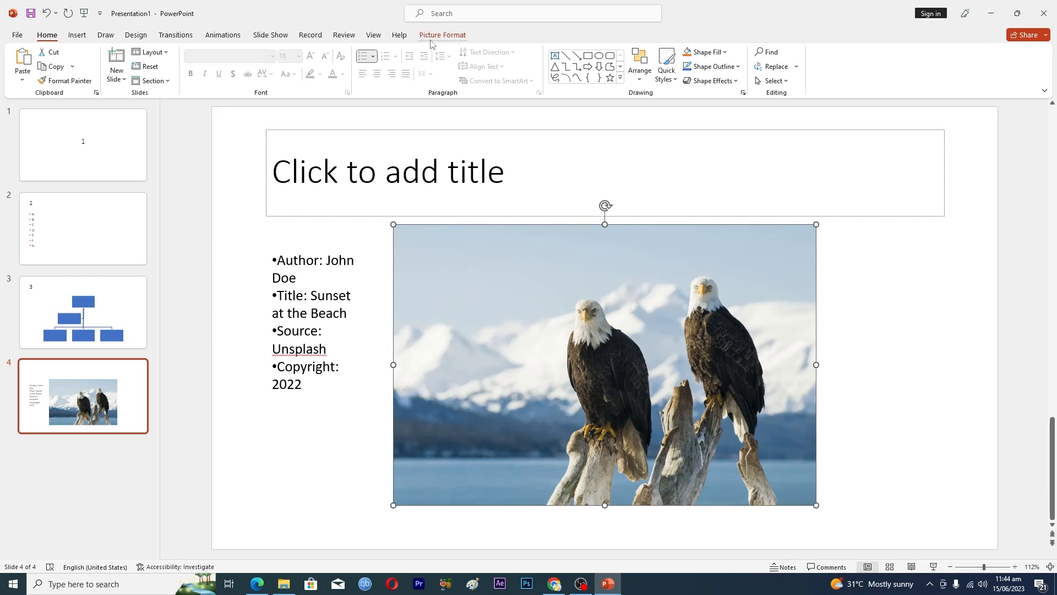
left_click(443, 36)
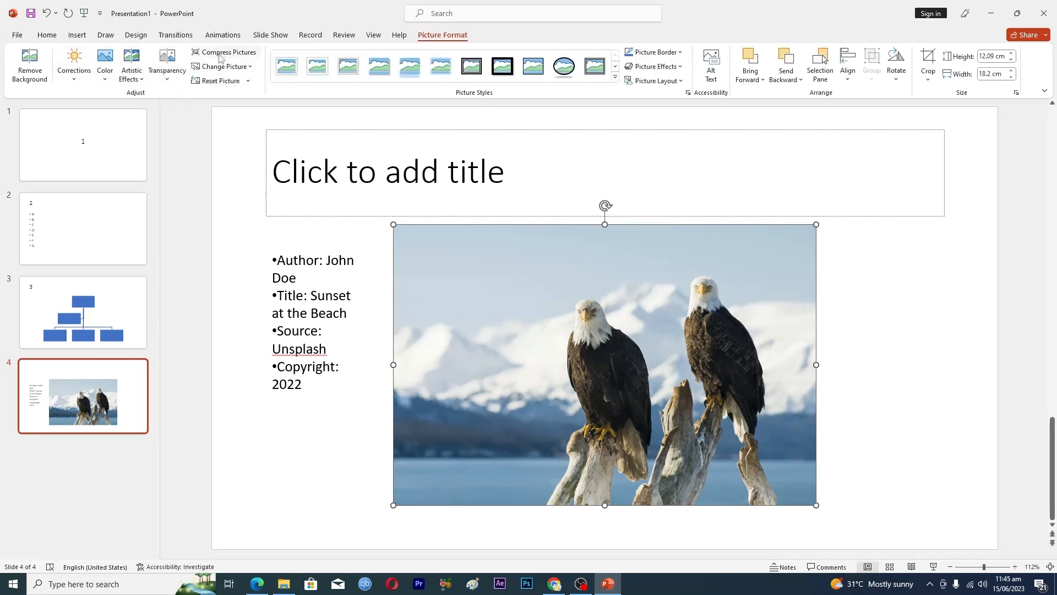
mouse_move(223, 52)
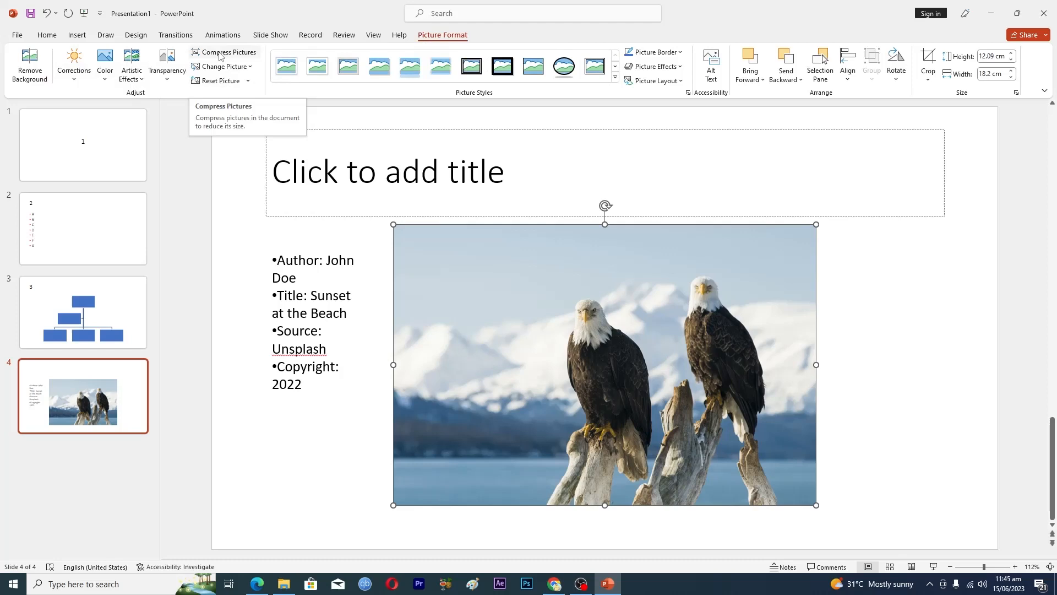
left_click(228, 52)
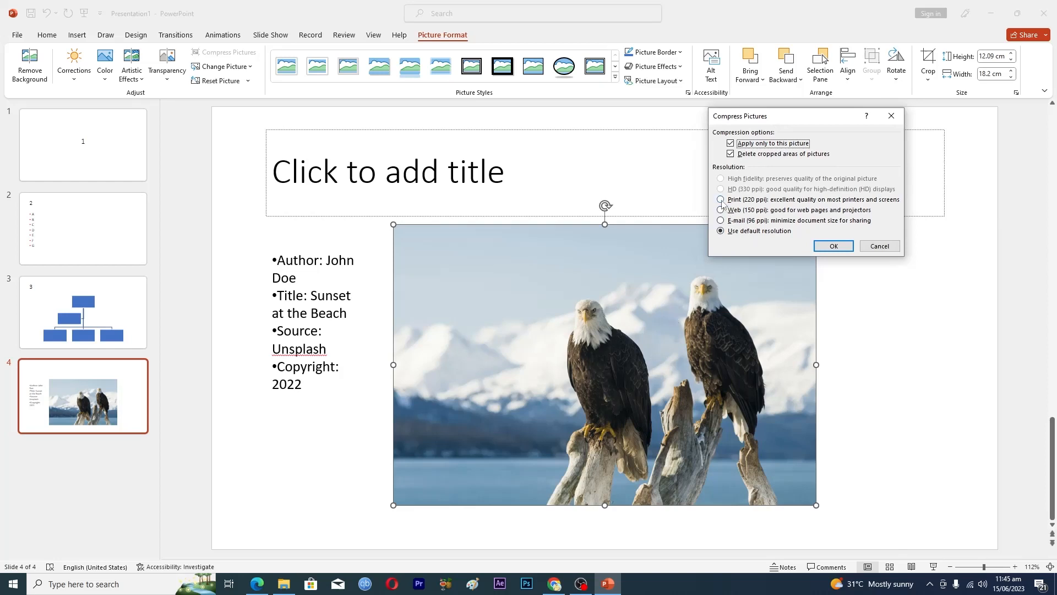
Step: Choose E-mail (96 ppi) resolution after trying 220 and 150 ppi, and apply the compression
left_click(721, 199)
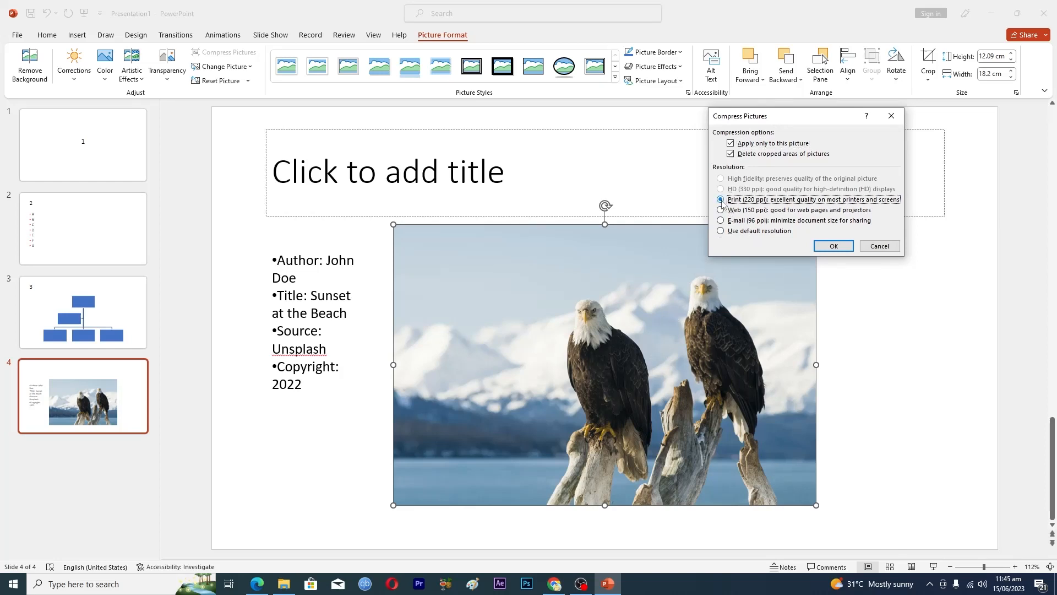
left_click(721, 199)
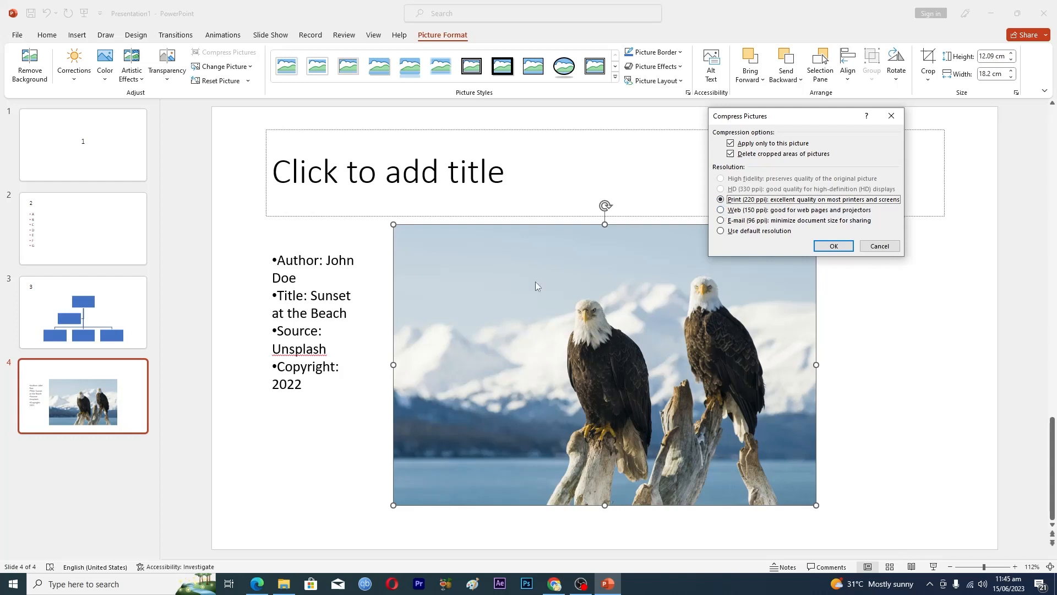
left_click(720, 209)
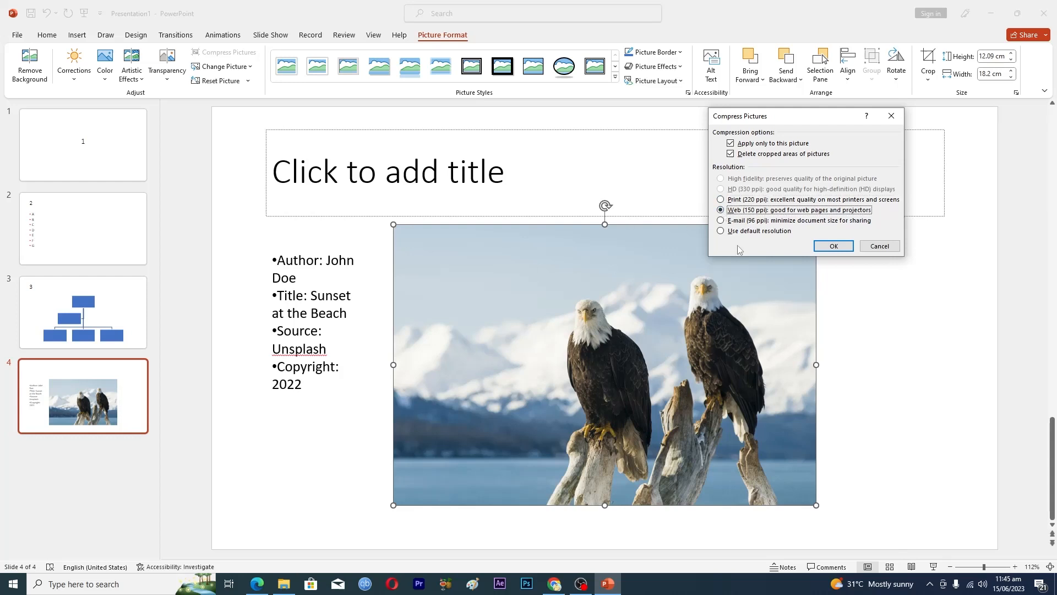
mouse_move(726, 251)
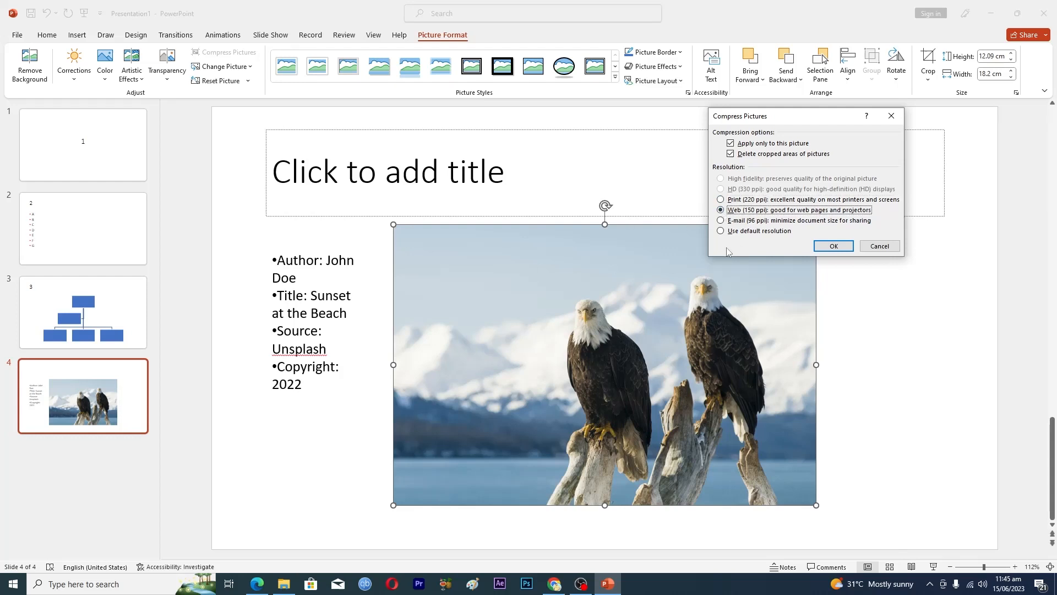
left_click(720, 221)
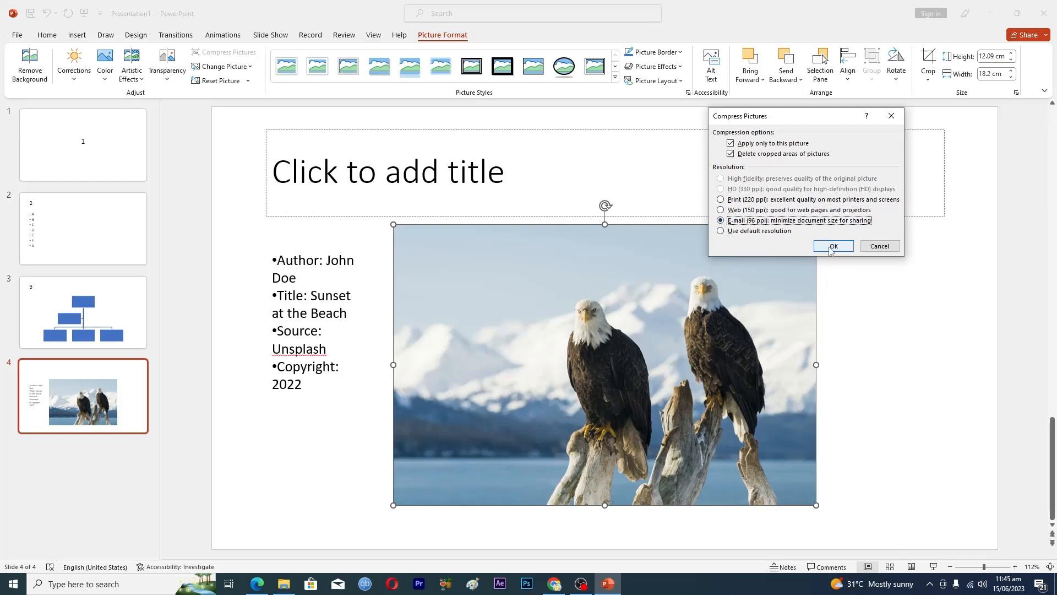
left_click(833, 246)
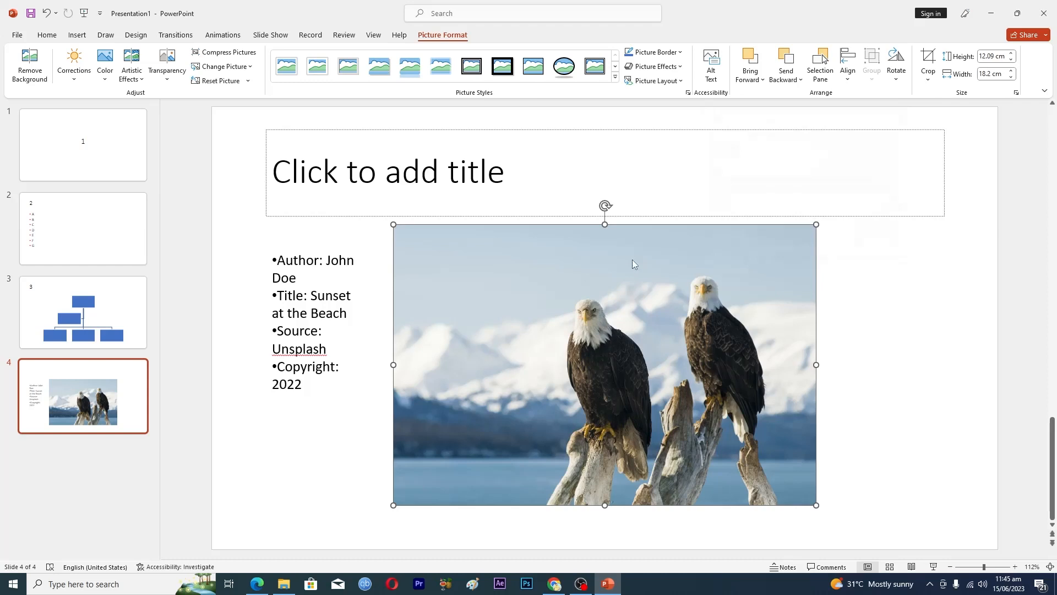
mouse_move(611, 281)
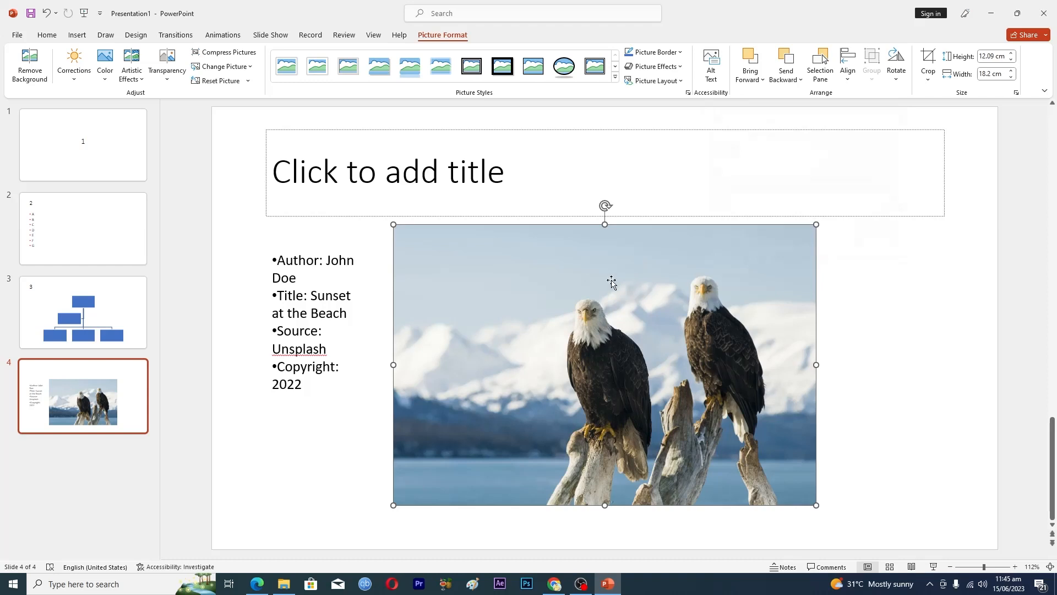